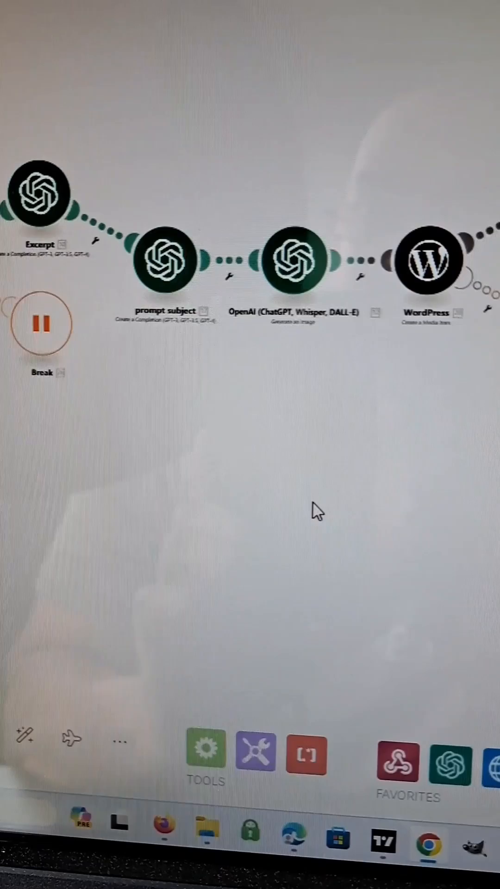
scroll("right", 3)
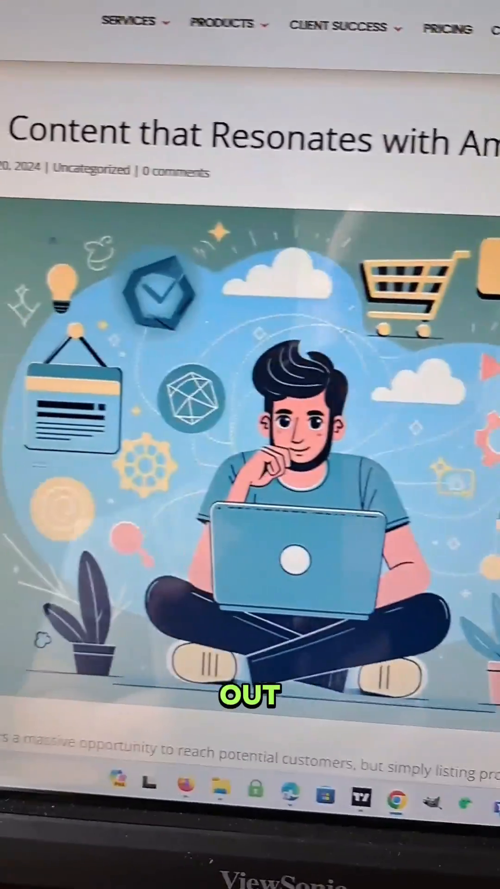
scroll("down", 3)
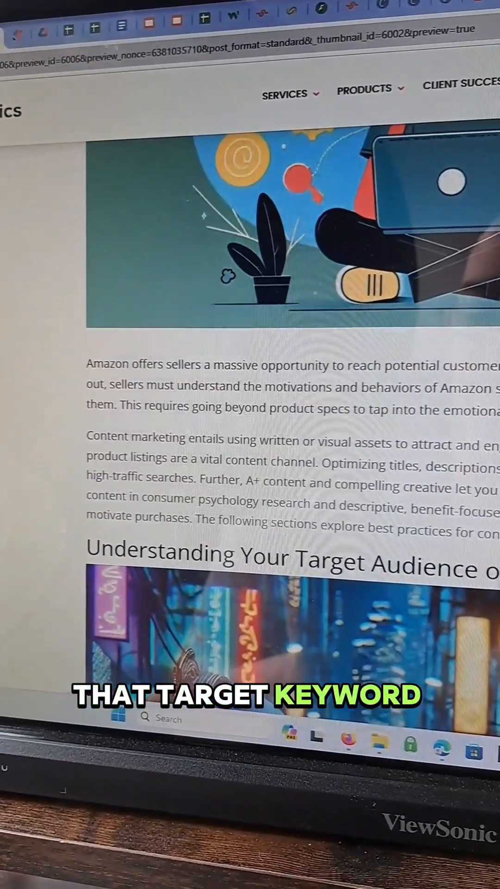
scroll("down", 3)
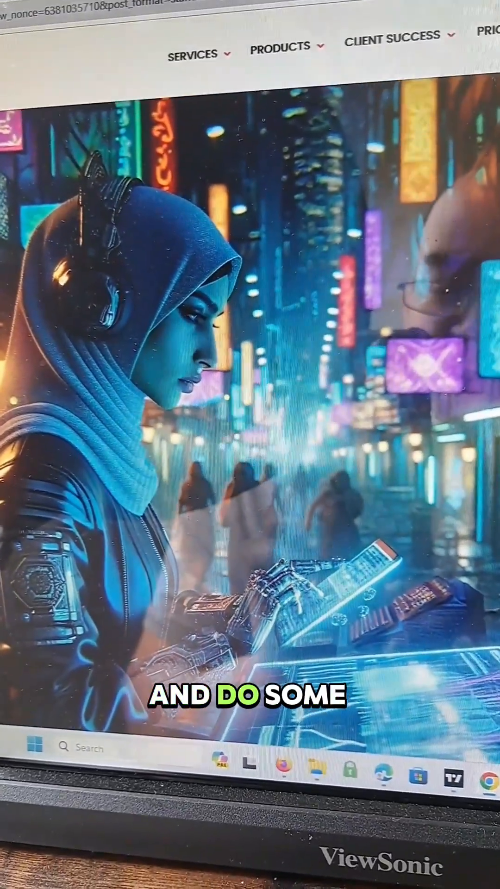
scroll("down", 3)
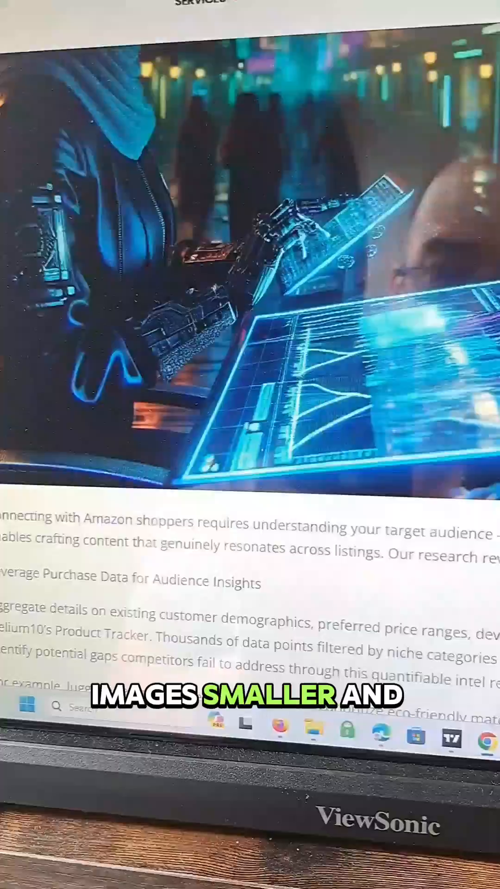
scroll("down", 3)
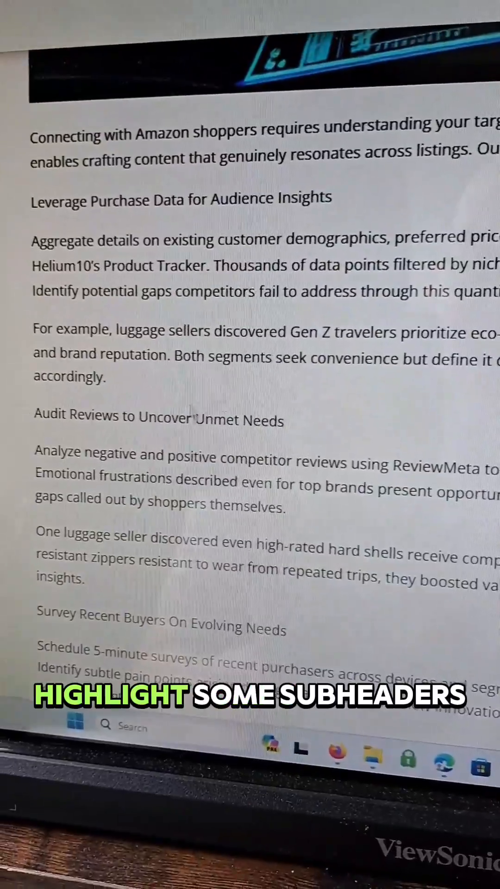